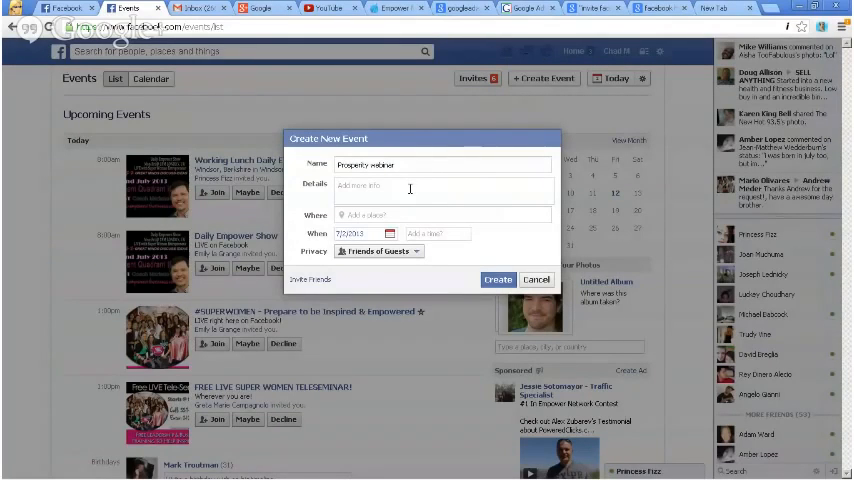
Step: Fill the event form with name 'Prosperity Hang out!' and details 'Wednesday 8pm', fixing the Wednesday spelling
{"action": "type", "text": "wensd"}
{"action": "type", "text": "Hang out!"}
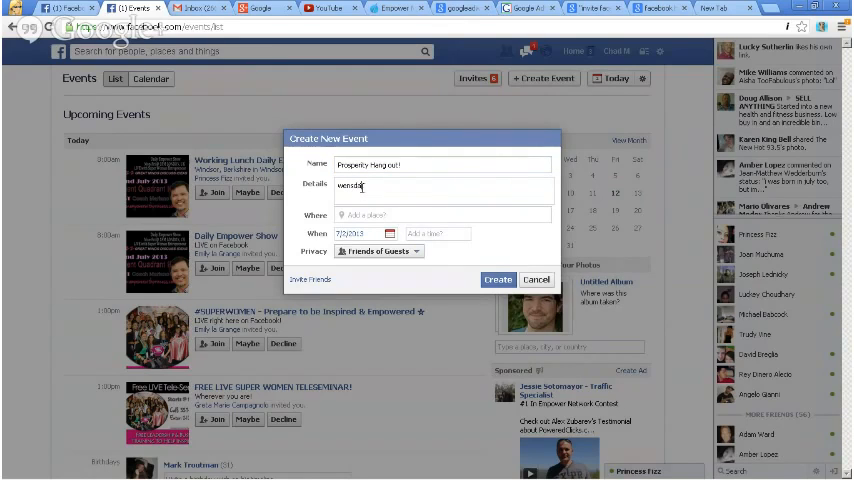
{"action": "type", "text": "h"}
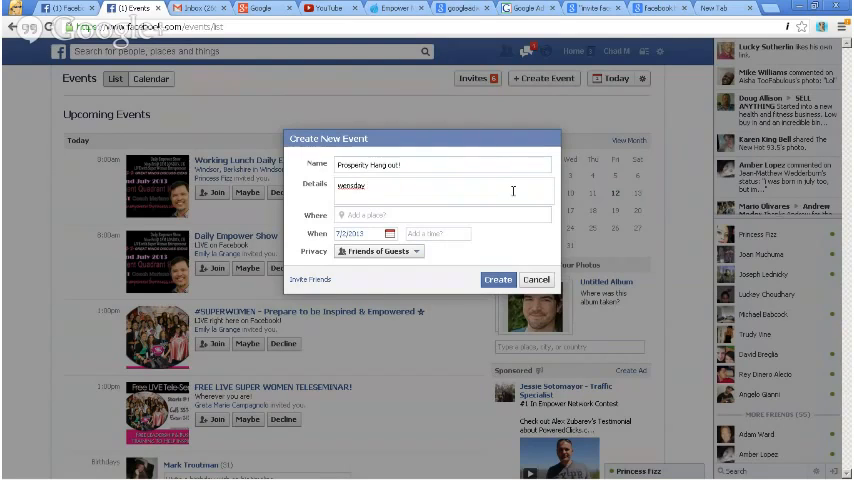
{"action": "right_click", "coordinate": [352, 185]}
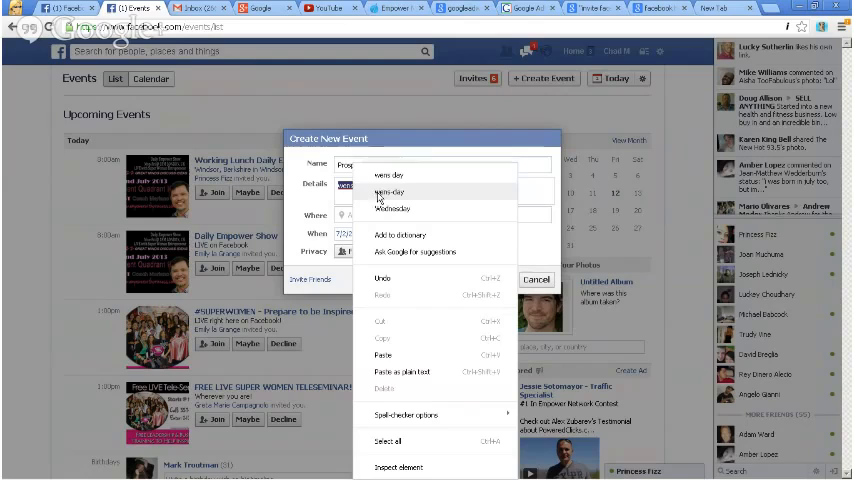
{"action": "left_click", "coordinate": [391, 192]}
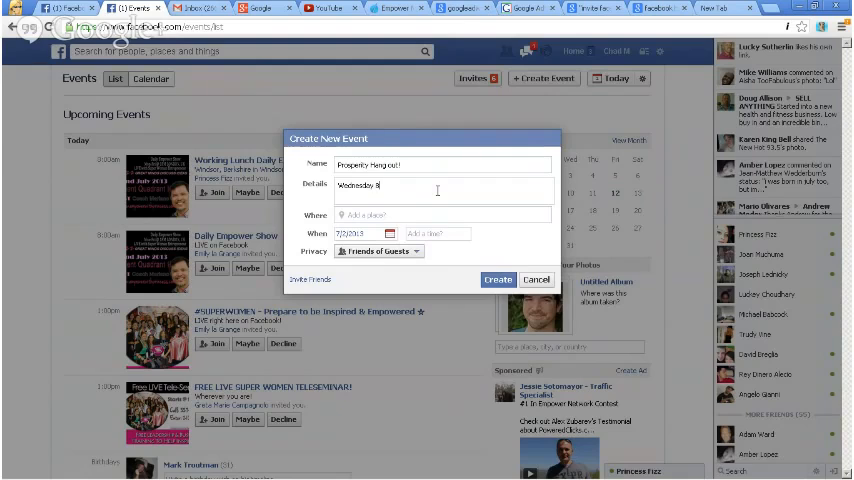
{"action": "type", "text": "pm"}
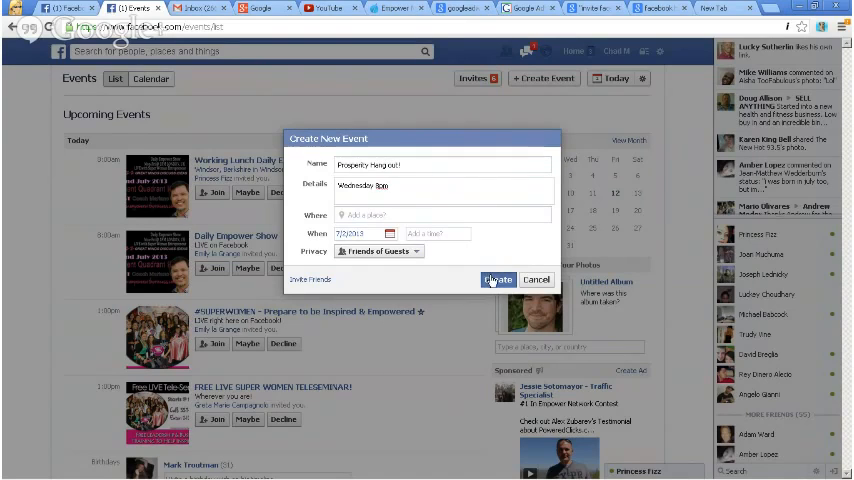
Step: Create the Prosperity Hang out! event and begin inviting friends
{"action": "left_click", "coordinate": [497, 279]}
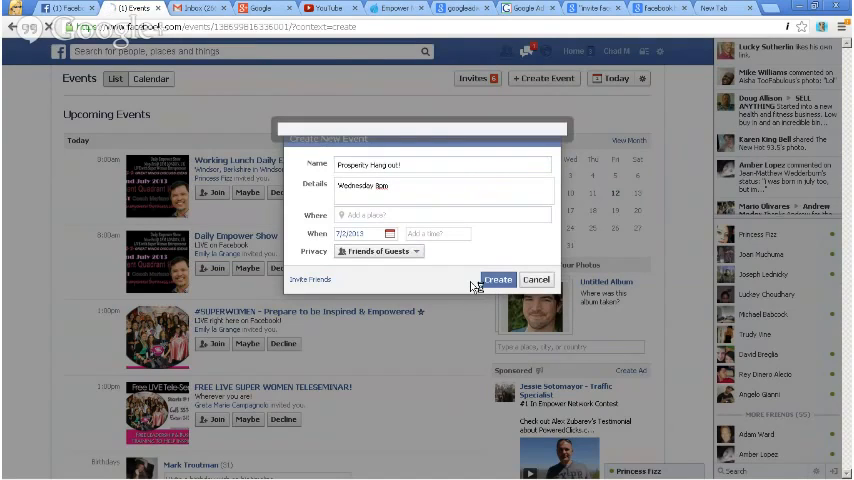
{"action": "left_click", "coordinate": [498, 279]}
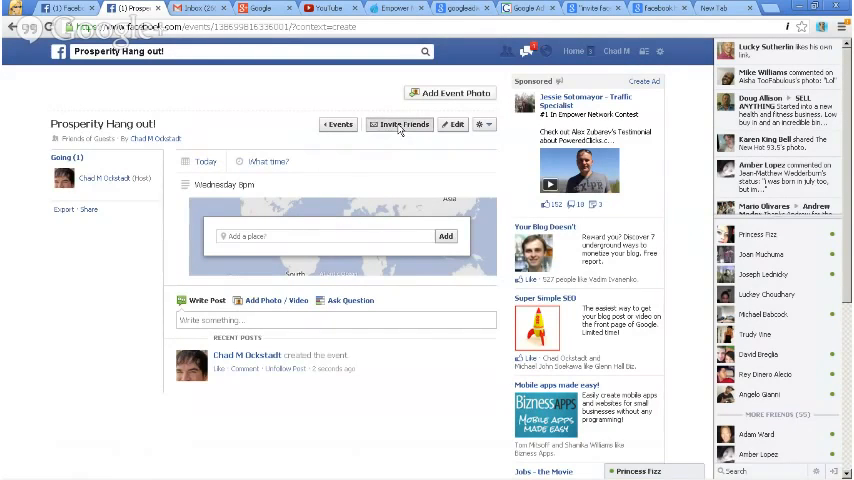
{"action": "left_click", "coordinate": [399, 124]}
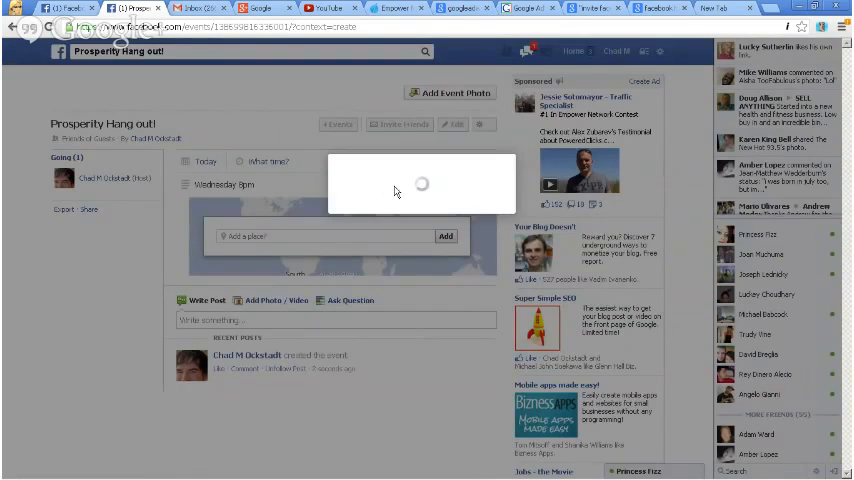
{"action": "left_click", "coordinate": [398, 124]}
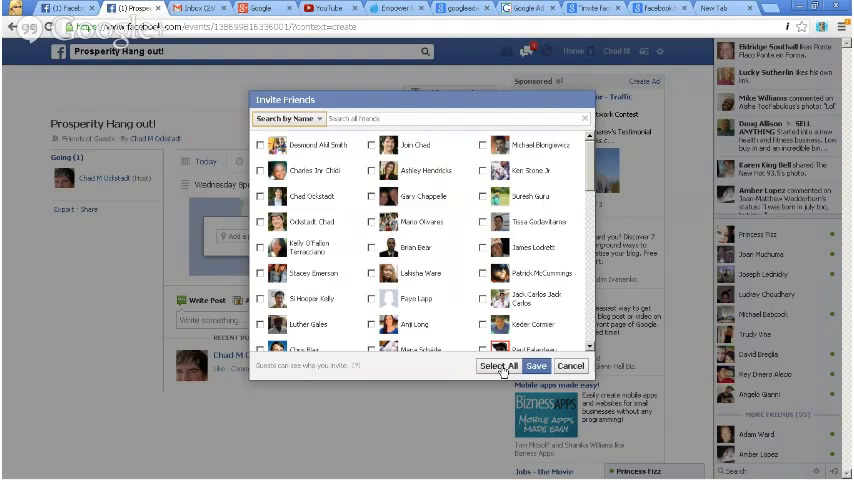
Step: Select all friends, save the invitations and submit the captcha text 'H5pQHfm'
{"action": "scroll", "scroll_direction": "down", "scroll_amount": 3}
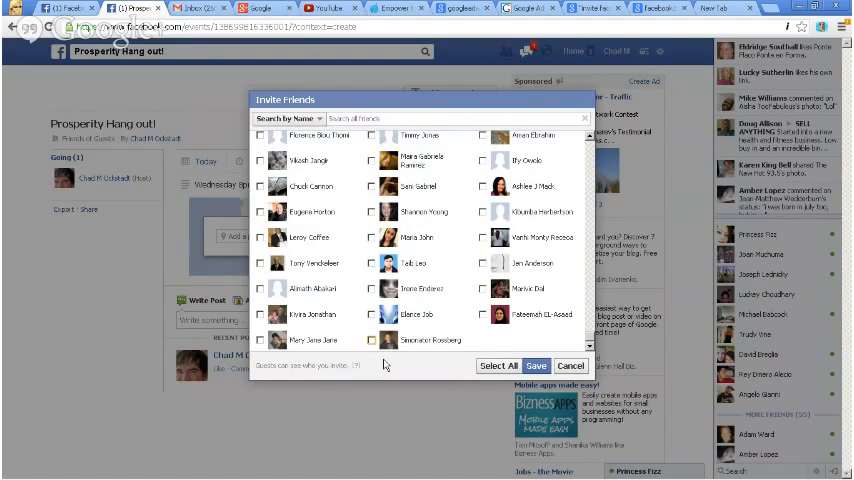
{"action": "left_click", "coordinate": [498, 365]}
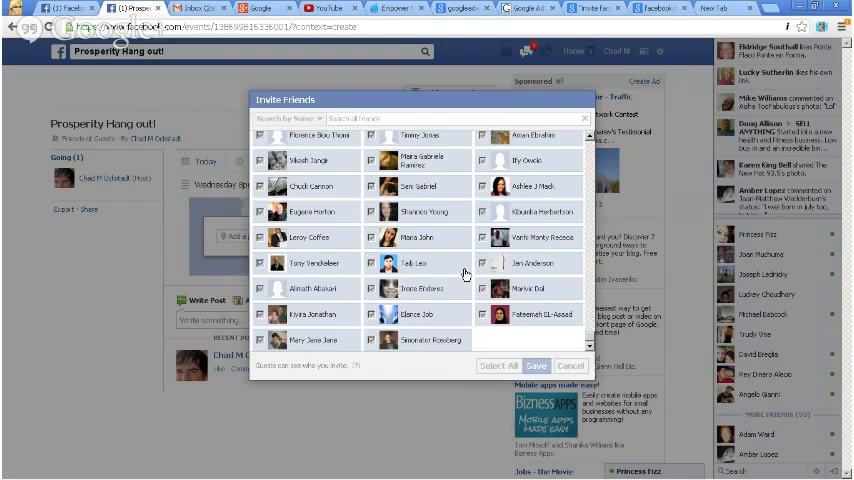
{"action": "left_click", "coordinate": [536, 365]}
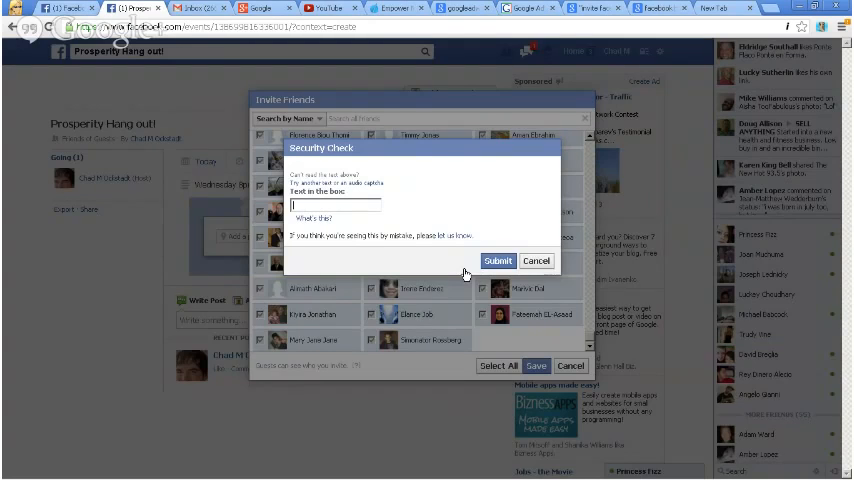
{"action": "type", "text": "H5pQHfm"}
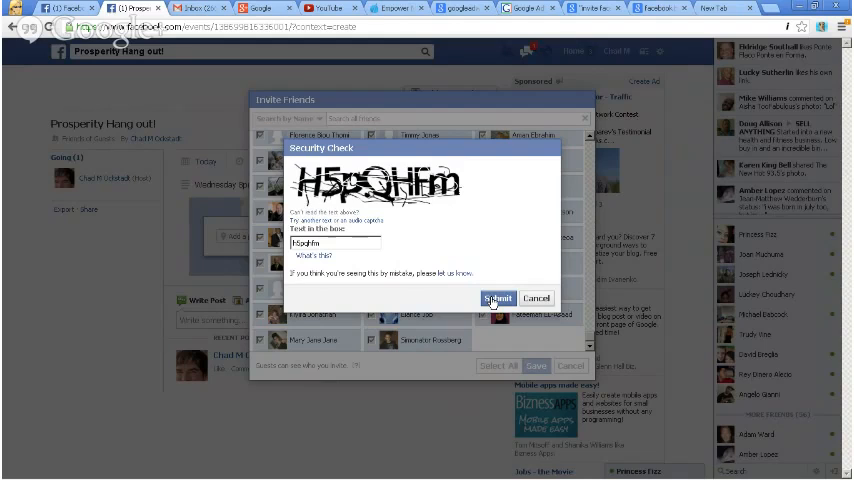
{"action": "left_click", "coordinate": [497, 298]}
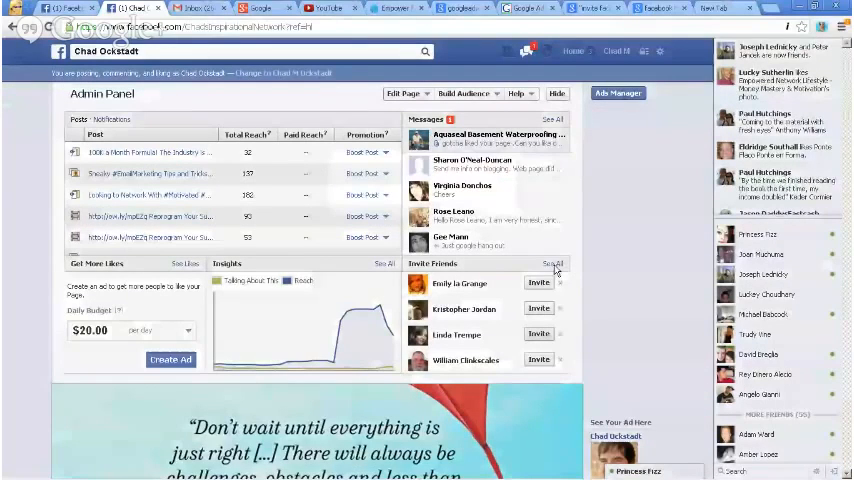
Step: Start suggesting the Chad Ockstadt page, listing all friends instead of recent interactions
{"action": "left_click", "coordinate": [551, 263]}
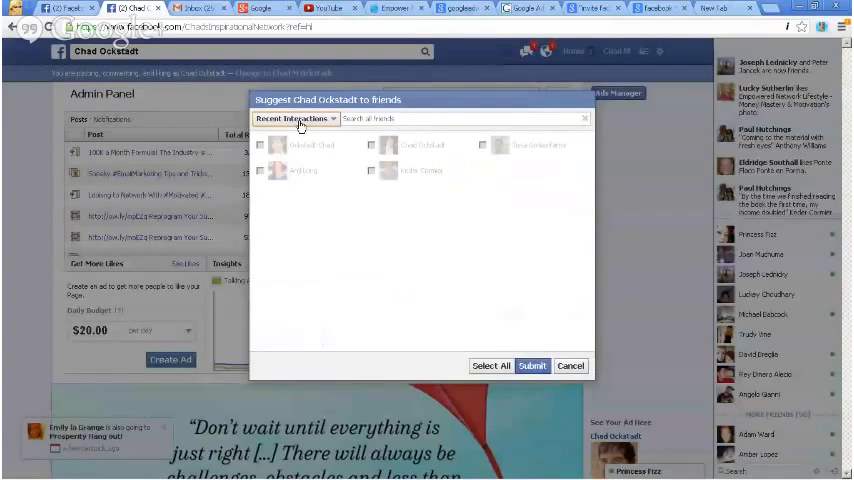
{"action": "left_click", "coordinate": [294, 119]}
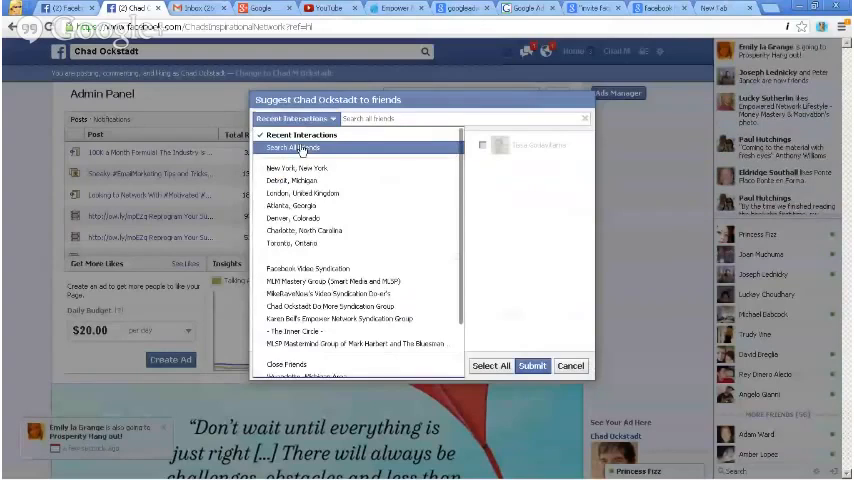
{"action": "left_click", "coordinate": [293, 147]}
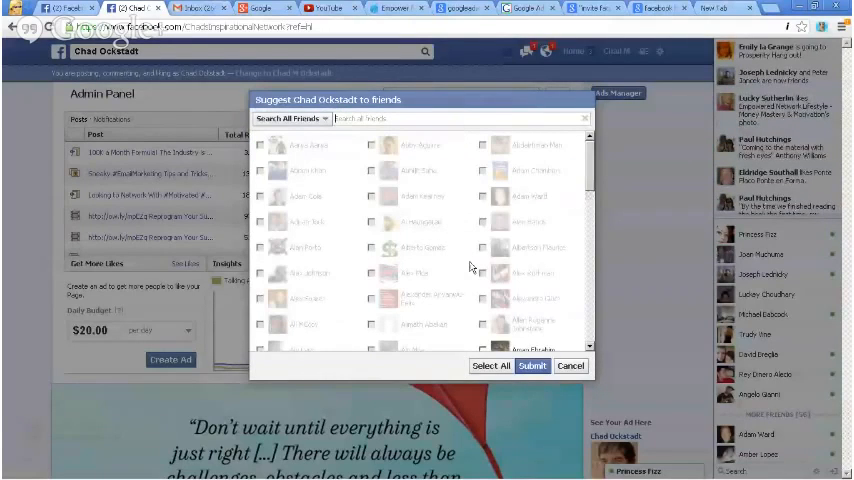
{"action": "scroll", "scroll_direction": "down", "scroll_amount": 3}
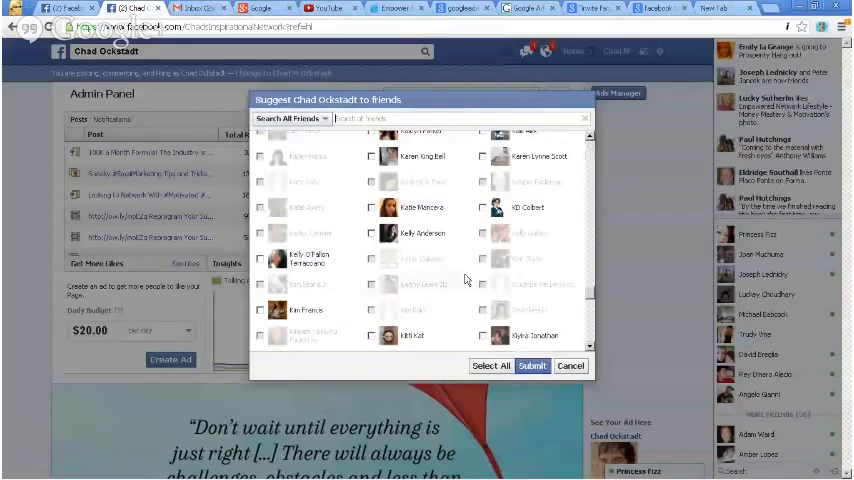
{"action": "scroll", "scroll_direction": "down", "scroll_amount": 3}
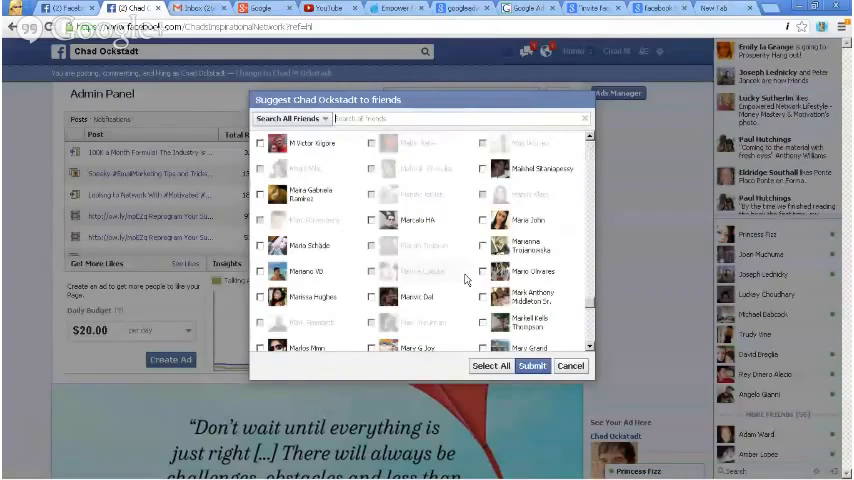
{"action": "scroll", "scroll_direction": "down", "scroll_amount": 3}
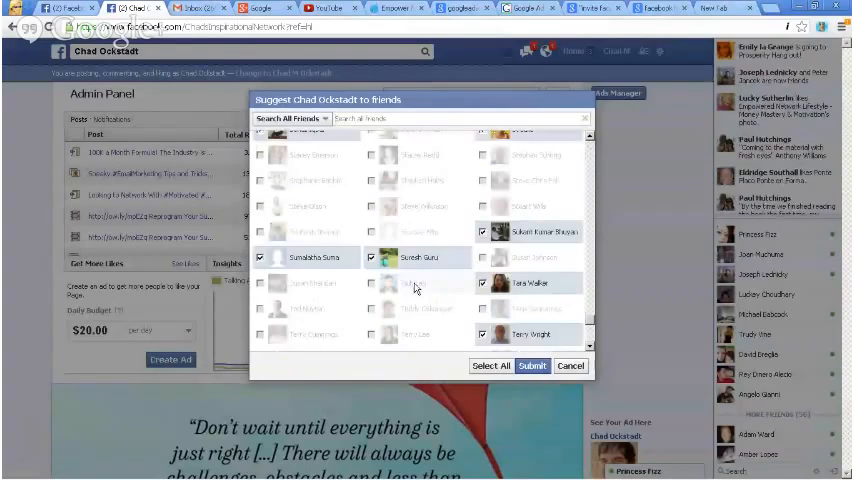
{"action": "scroll", "scroll_direction": "down", "scroll_amount": 3}
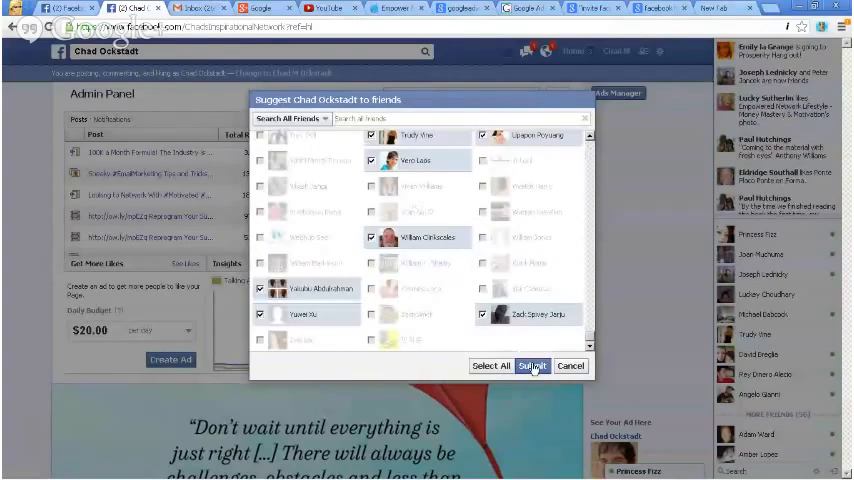
Step: Submit the page suggestion to the checked friends and close the confirmation
{"action": "left_click", "coordinate": [532, 366]}
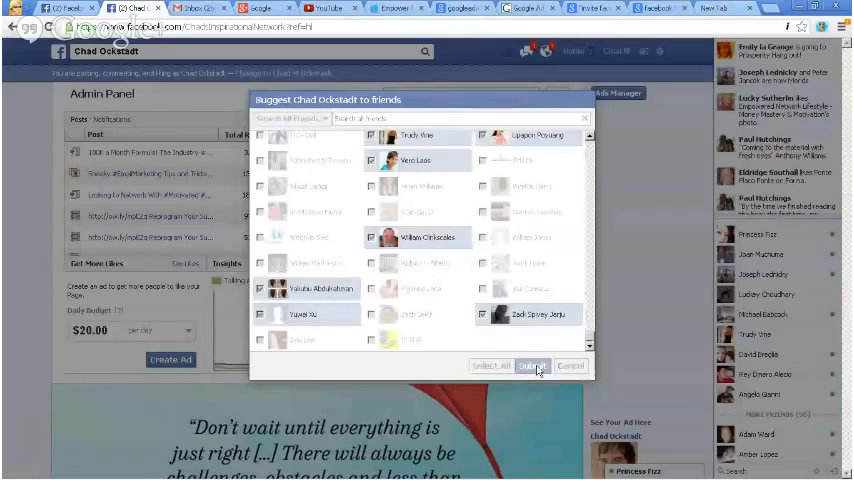
{"action": "left_click", "coordinate": [533, 365]}
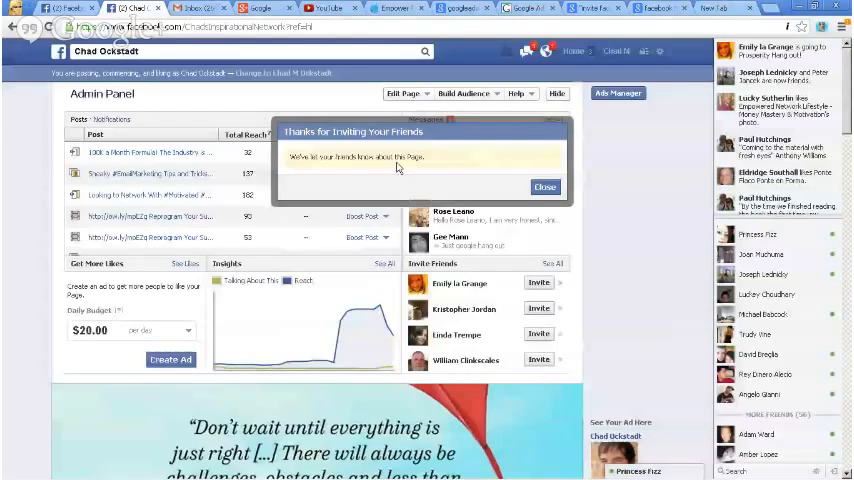
{"action": "left_click", "coordinate": [545, 187]}
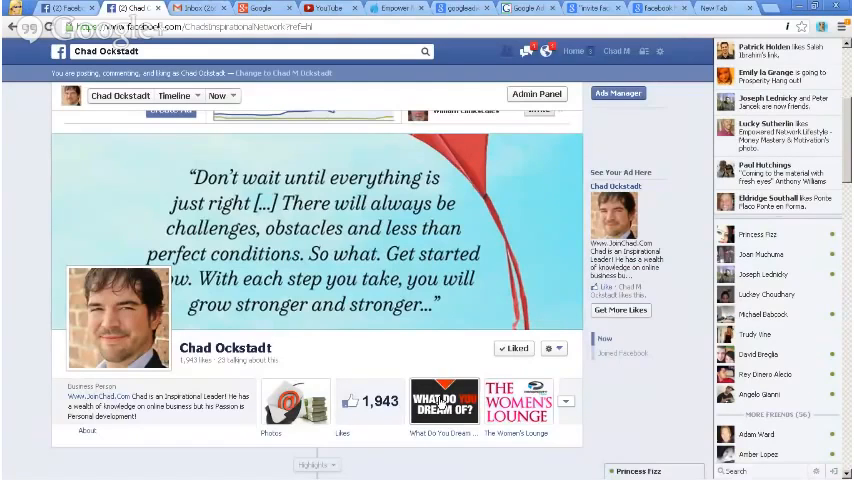
{"action": "scroll", "scroll_direction": "down", "scroll_amount": 3}
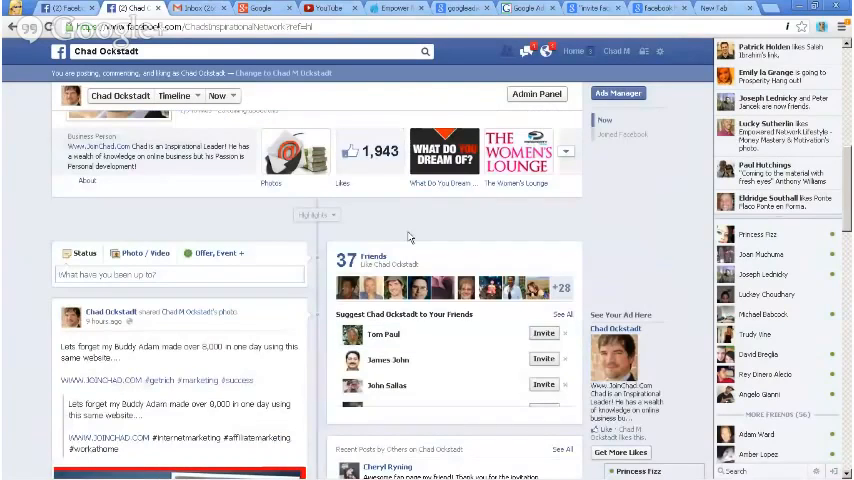